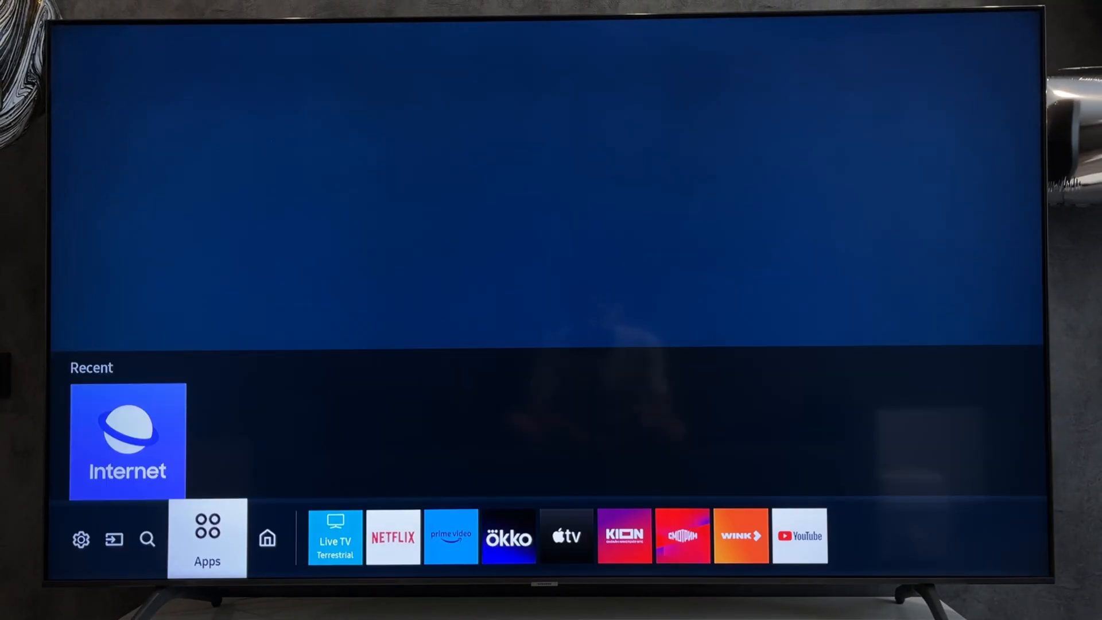
Open Quick Settings from the home bar and scroll right to the All Settings entry
{"action": "left_click", "coordinate": [81, 538]}
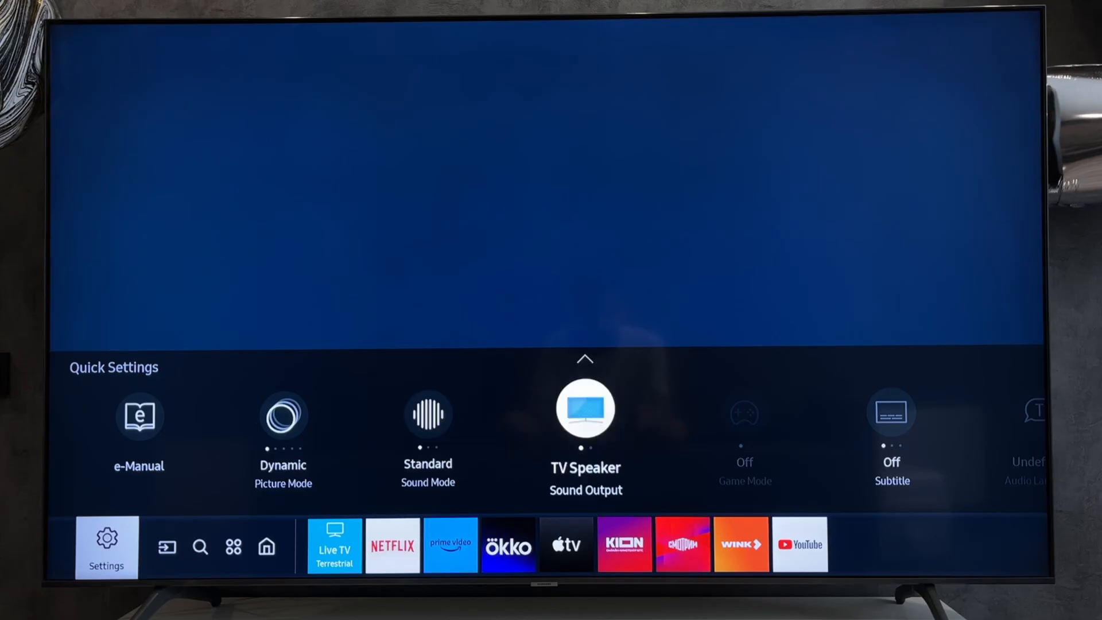
{"action": "scroll", "scroll_direction": "right", "scroll_amount": 3}
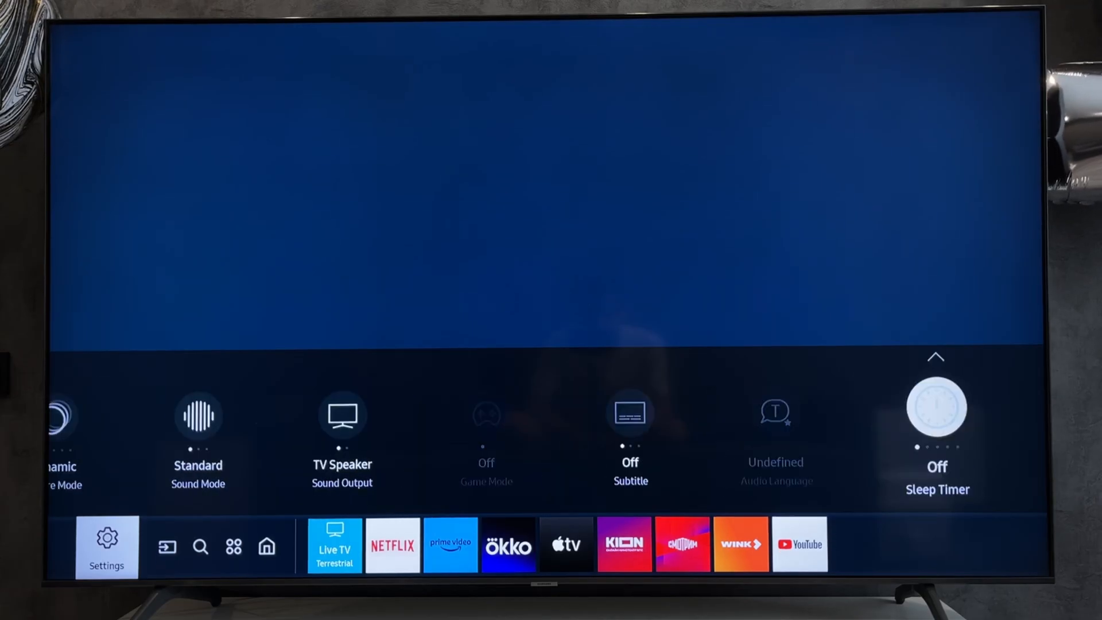
{"action": "scroll", "scroll_direction": "right", "scroll_amount": 3}
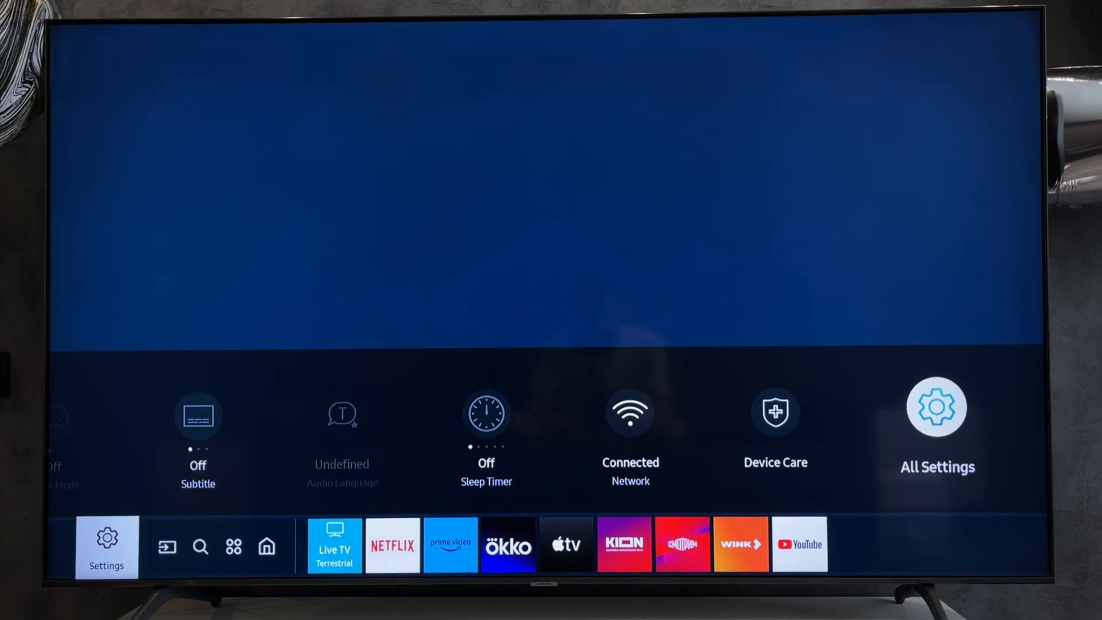
Enter All Settings, move down past Broadcasting to General, and enter its options list
{"action": "left_click", "coordinate": [935, 408]}
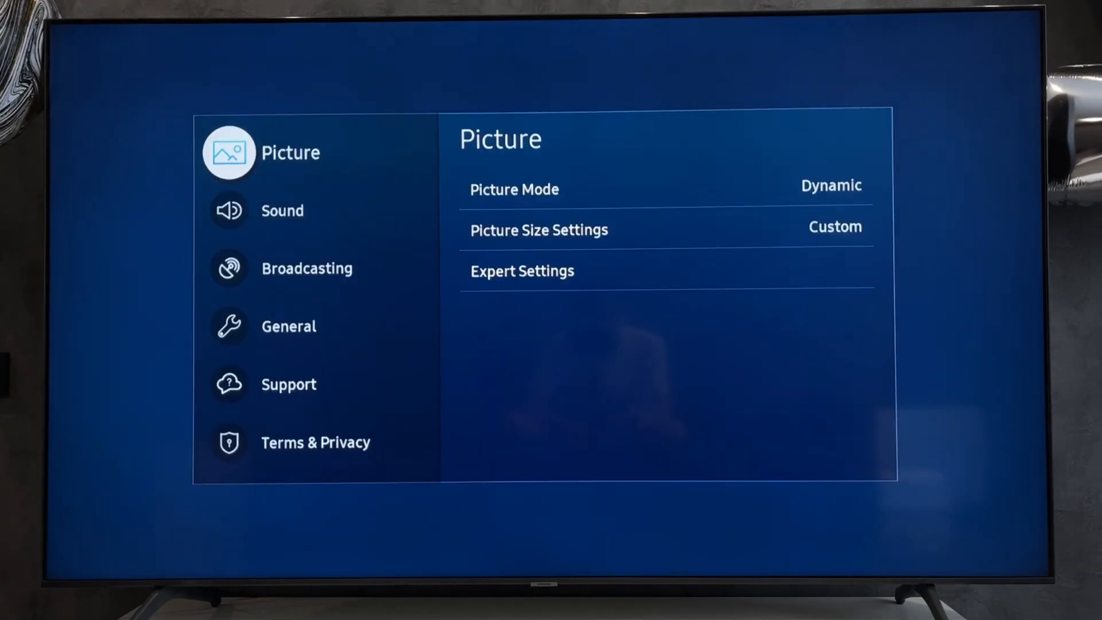
{"action": "left_click", "coordinate": [307, 268]}
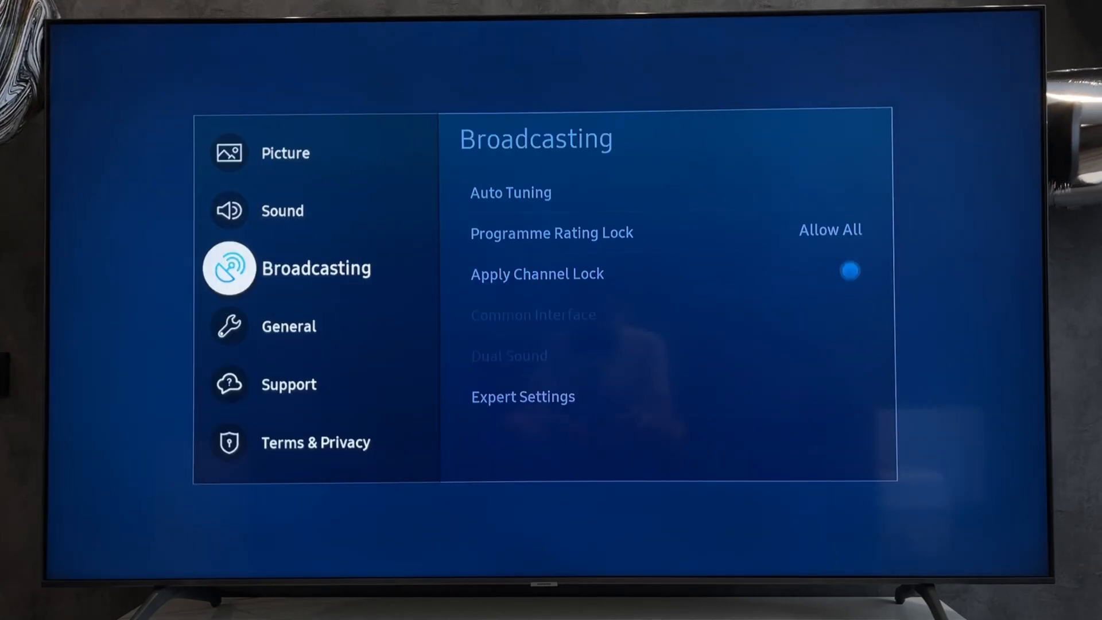
{"action": "left_click", "coordinate": [288, 325]}
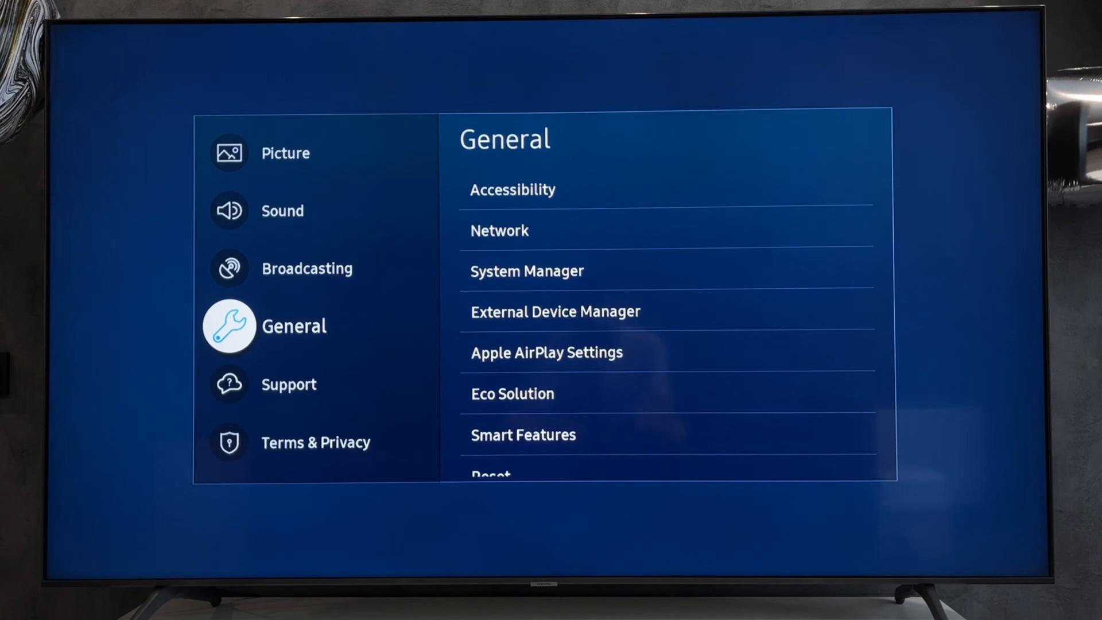
{"action": "left_click", "coordinate": [499, 231]}
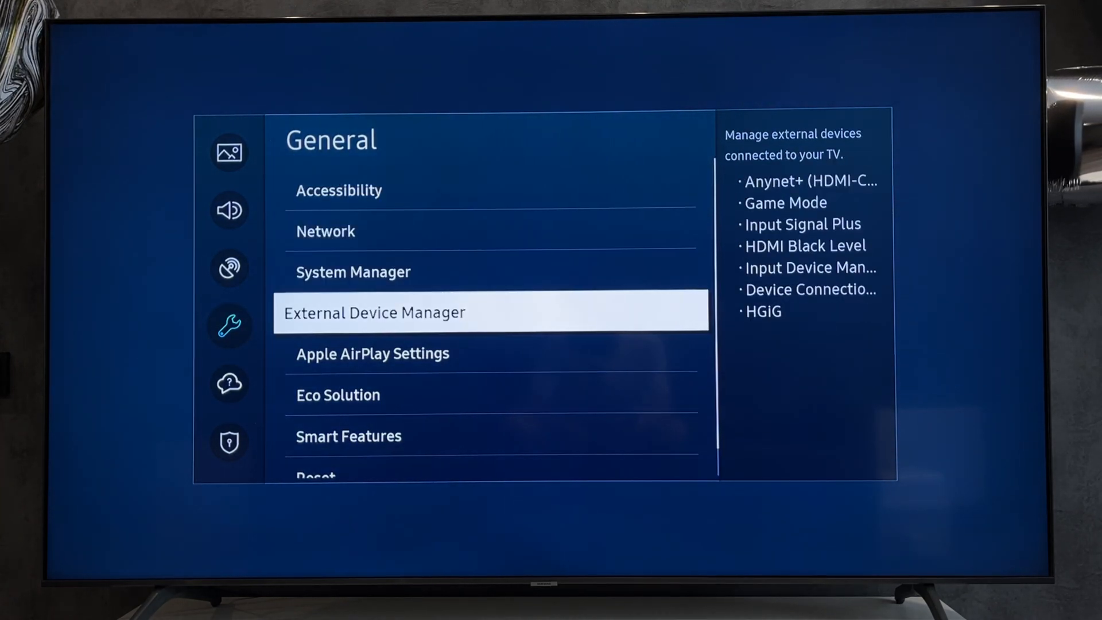
Enter External Device Manager and move past Game Mode to Input Signal Plus
{"action": "left_click", "coordinate": [490, 312]}
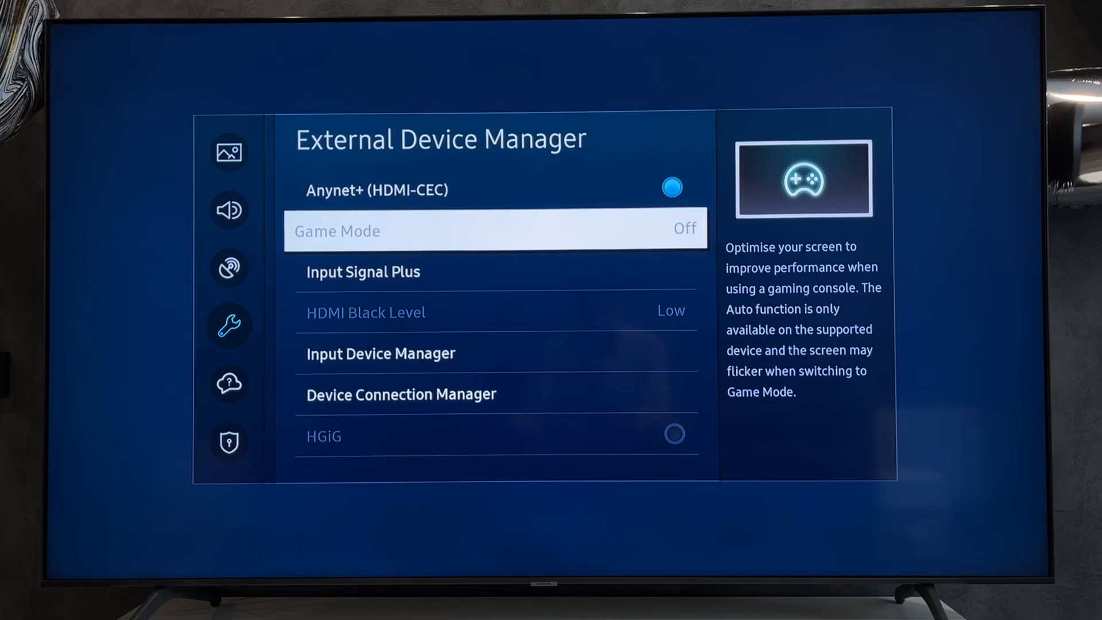
{"action": "key", "text": "Down"}
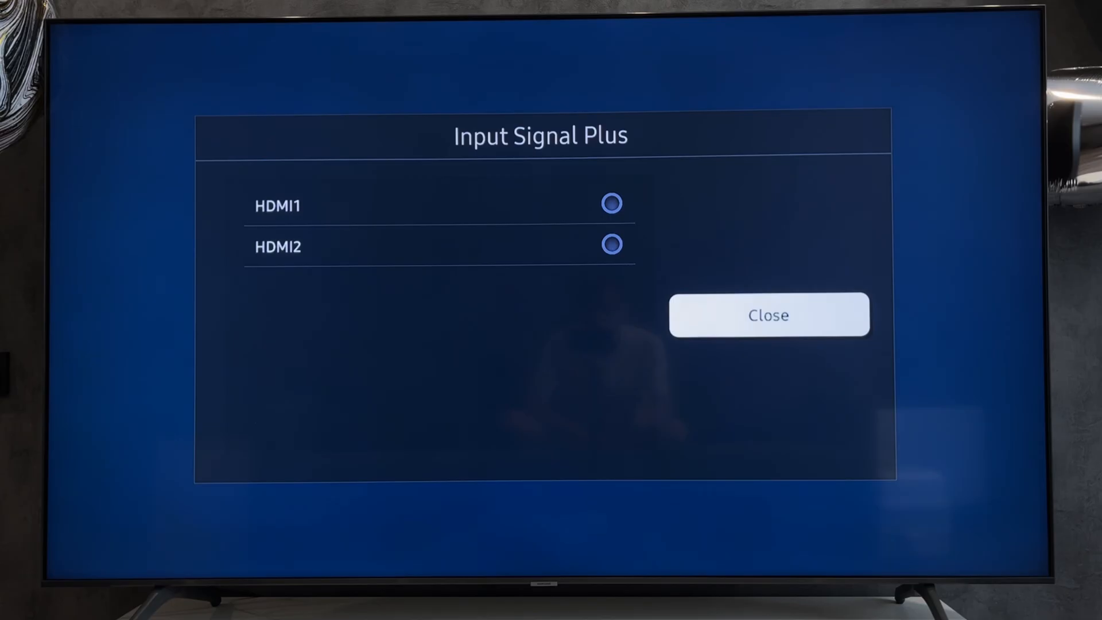
Switch Input Signal Plus on for HDMI2, close the dialog, and move down to HDMI Black Level
{"action": "left_click", "coordinate": [610, 244]}
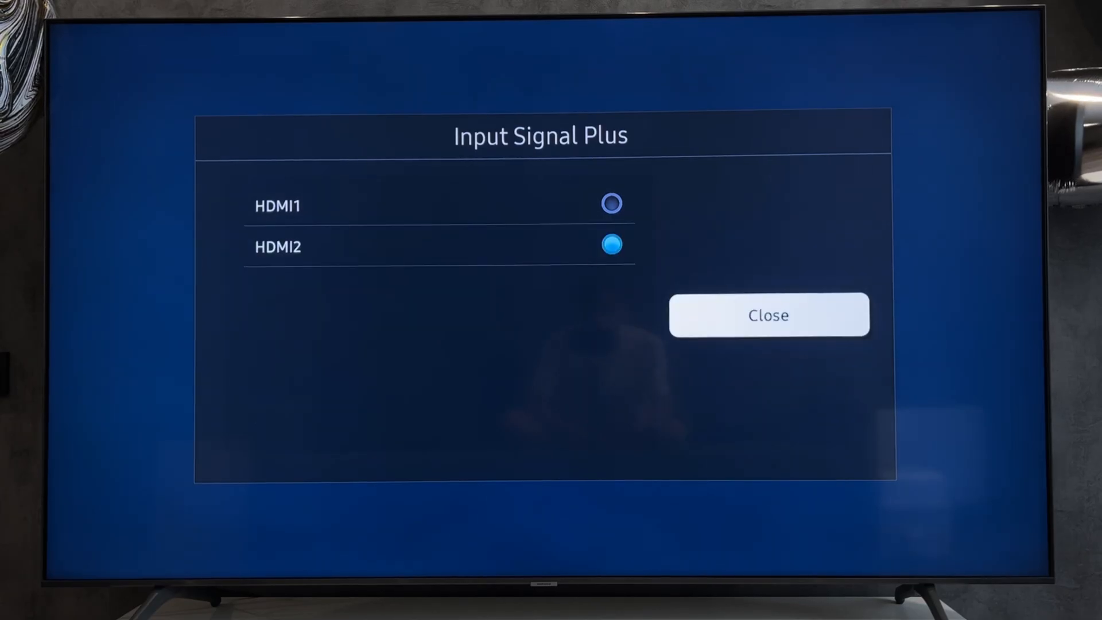
{"action": "left_click", "coordinate": [768, 314]}
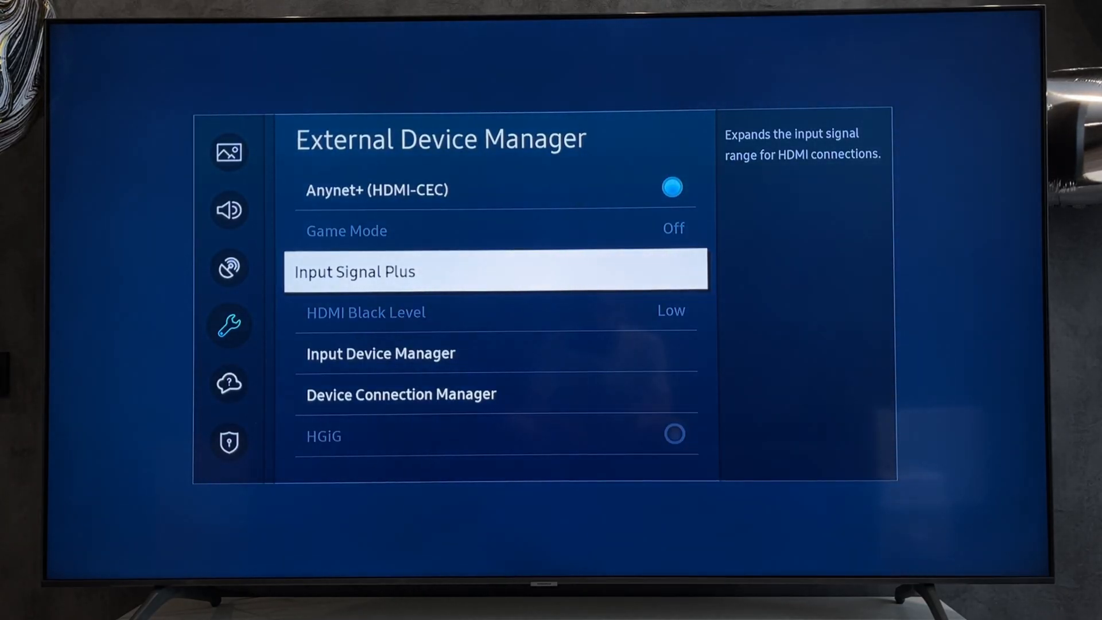
{"action": "key", "text": "Down"}
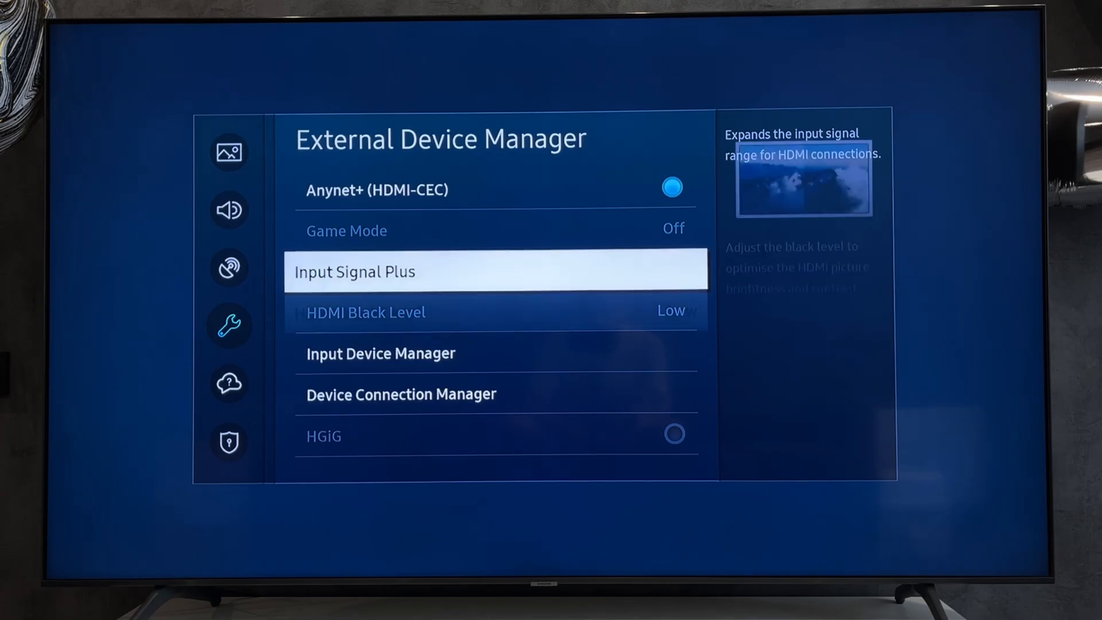